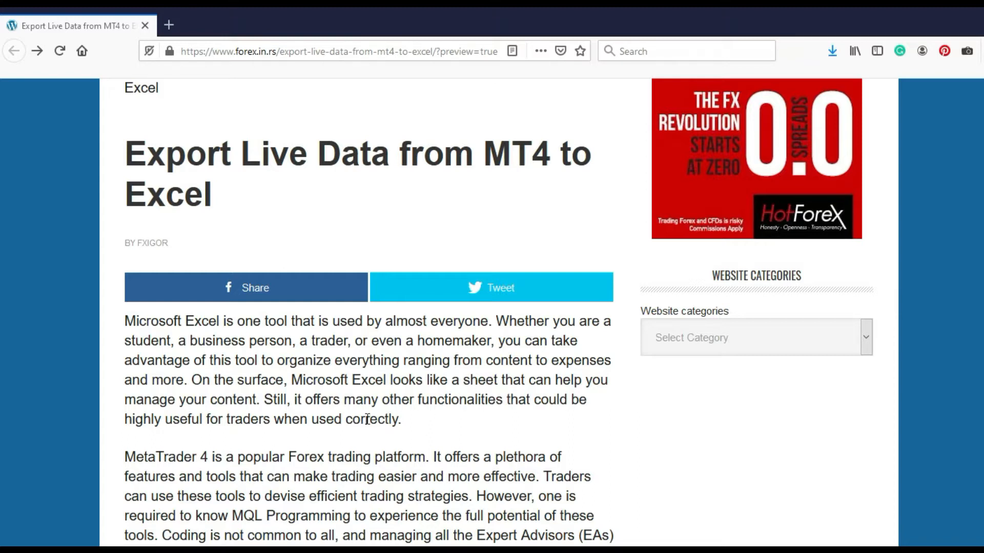
Step: Enable the DDE server in MetaTrader 4's Tools > Options Server settings and save
scroll("down", 3)
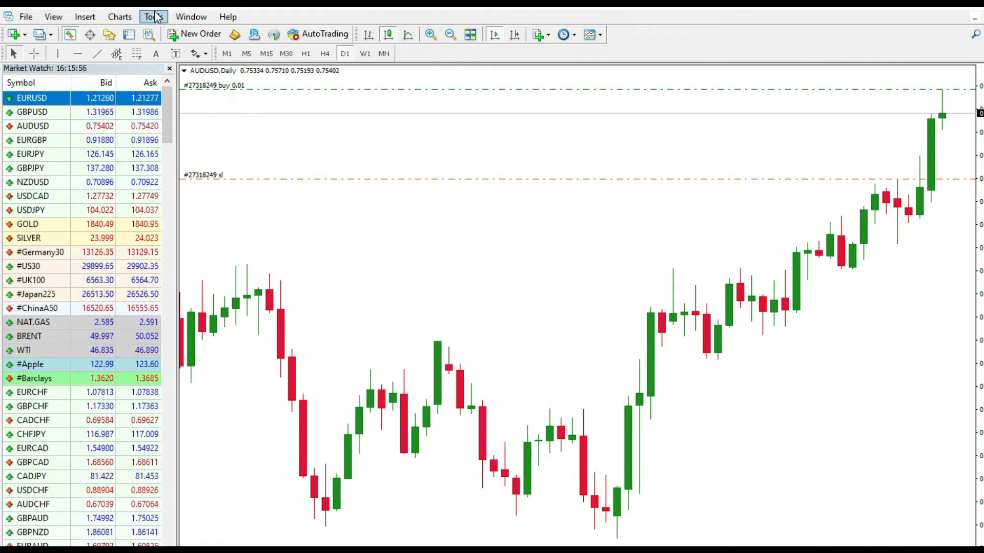
left_click(153, 16)
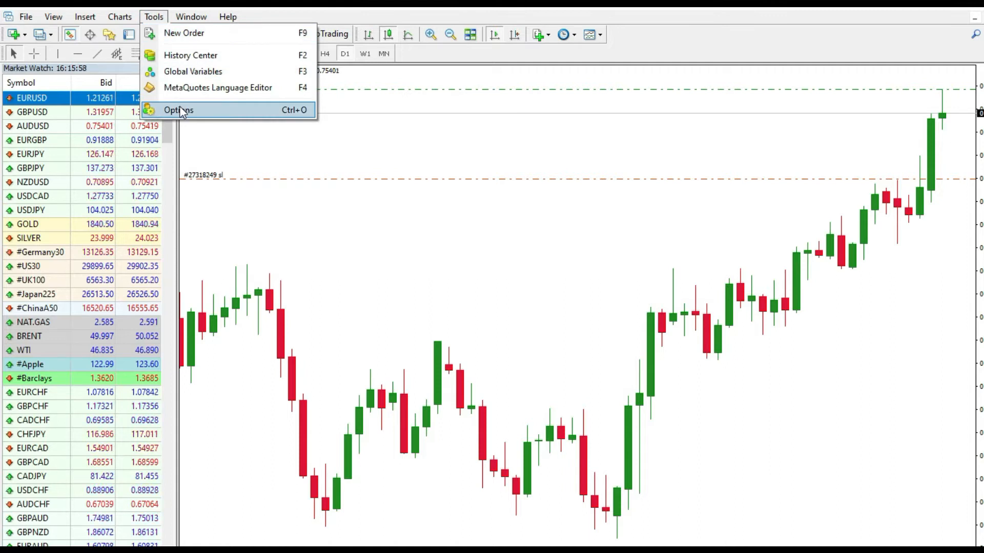
left_click(179, 109)
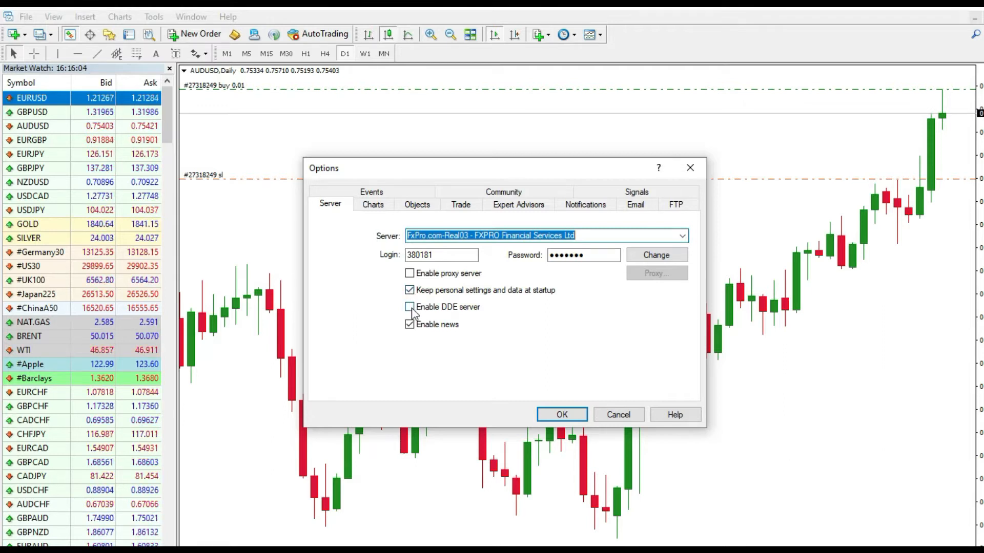
left_click(410, 307)
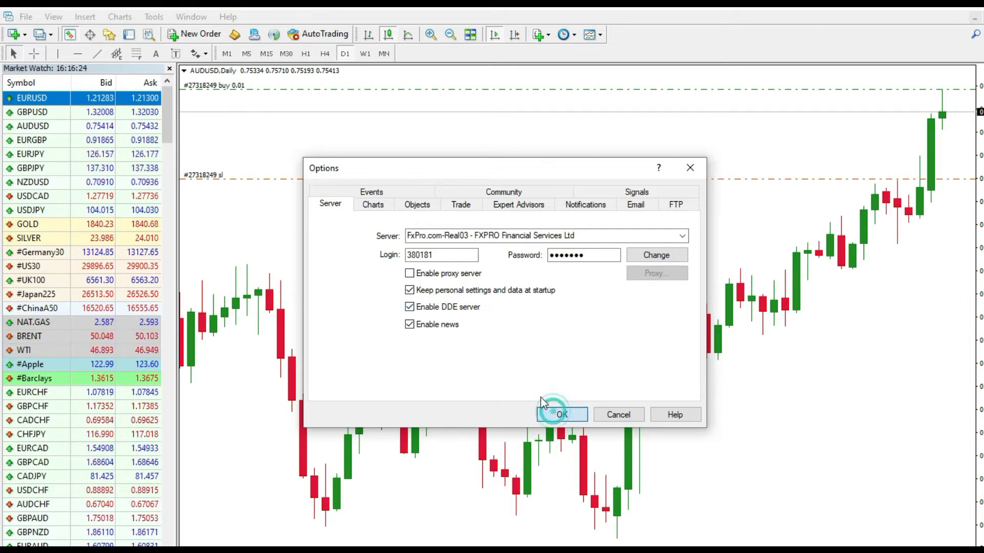
left_click(560, 415)
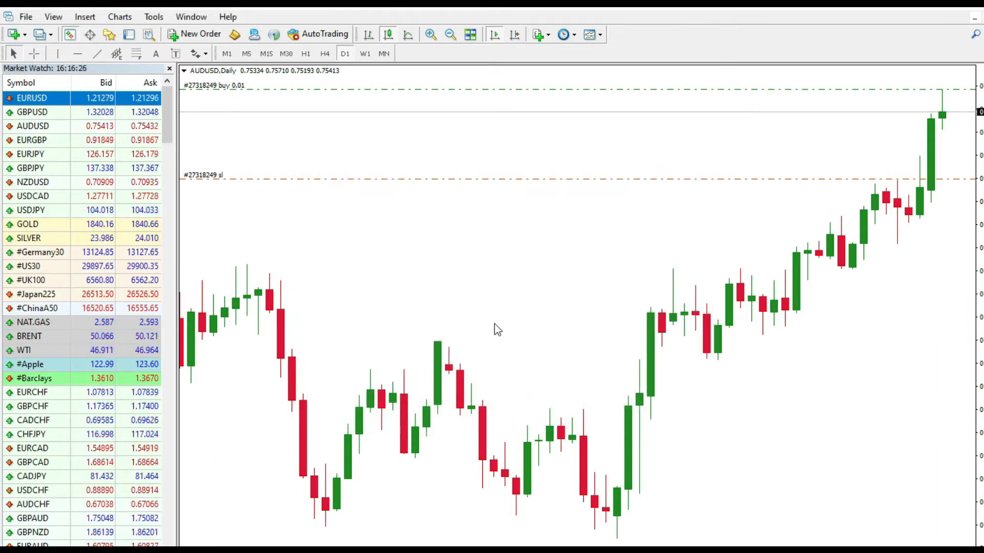
Step: Open MetaTrader 4's data folder from the File menu
left_click(26, 16)
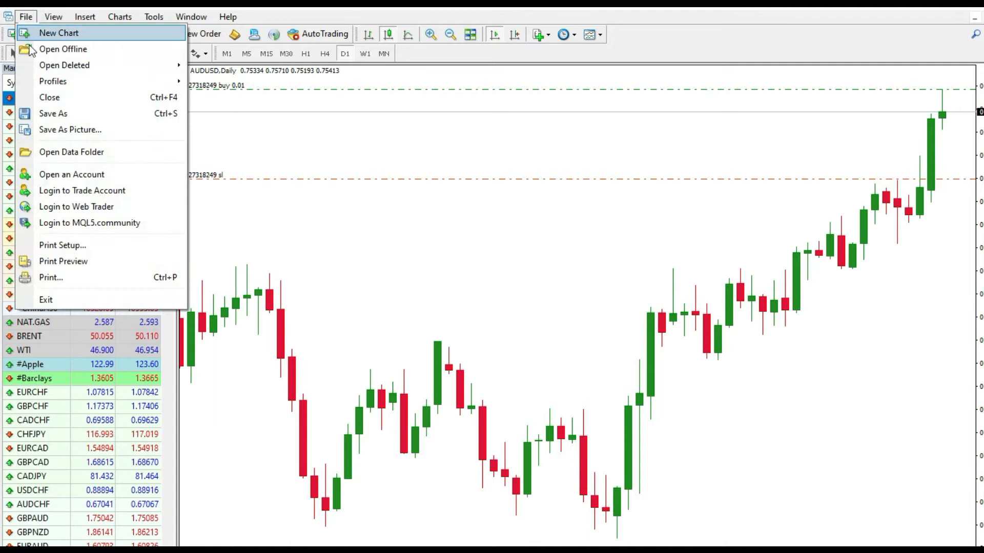
mouse_move(71, 151)
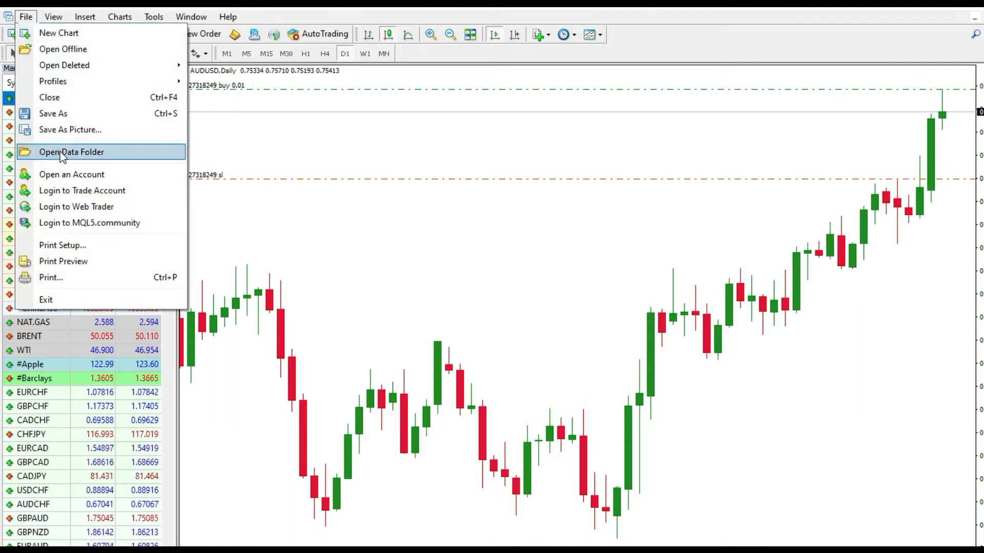
left_click(72, 151)
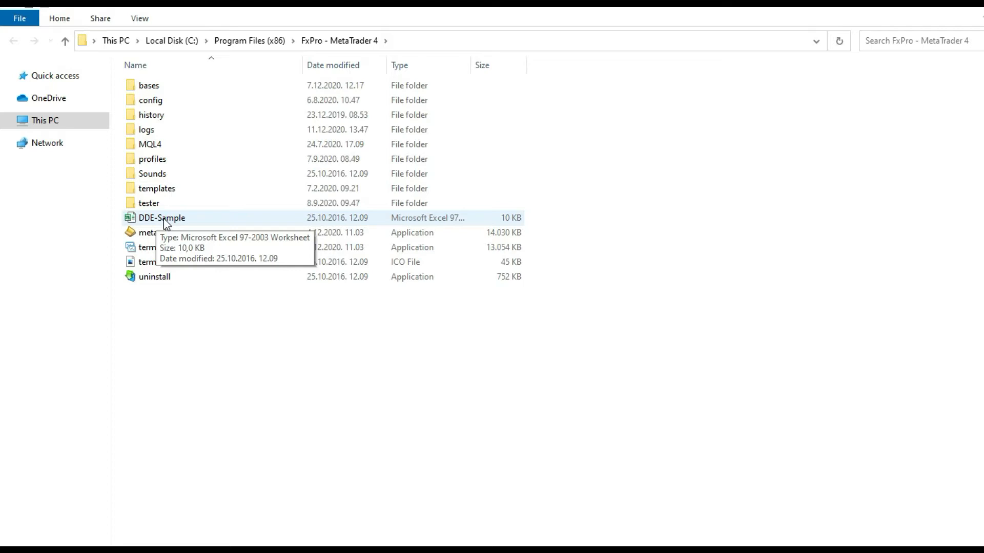
Step: Open the DDE-Sample workbook from the FxPro - MetaTrader 4 folder
left_click(162, 218)
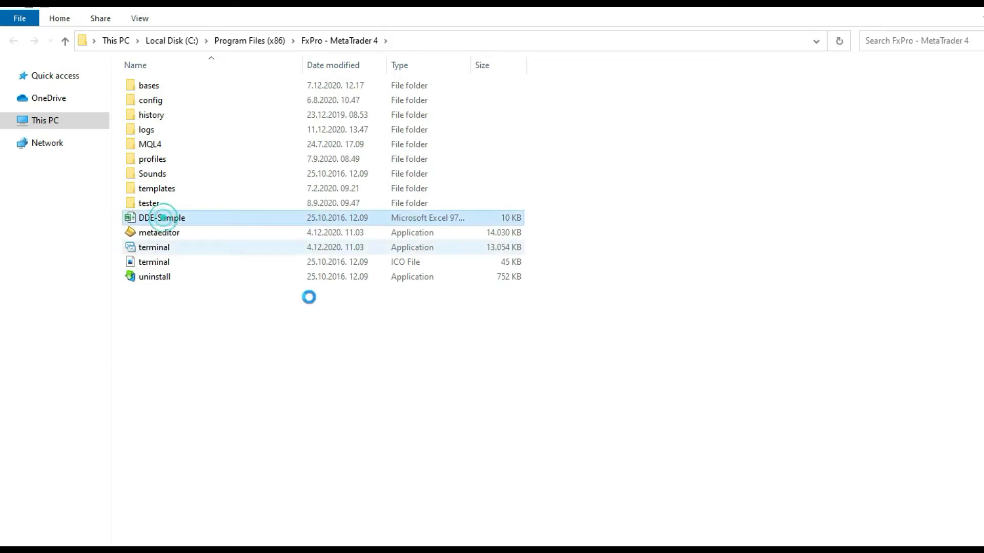
double_click(162, 217)
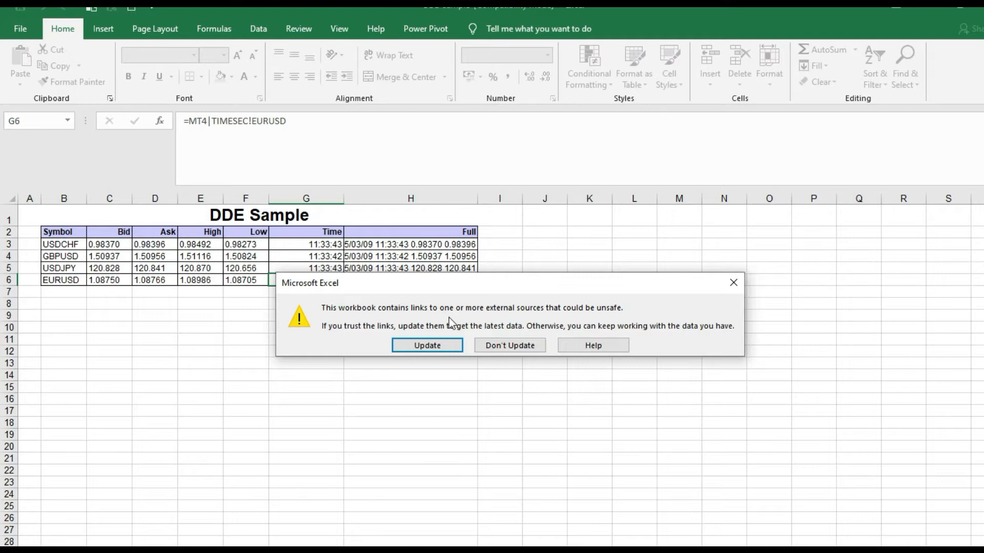
Step: Accept the external links update so USDCHF, GBPUSD, USDJPY and EURUSD show live prices
left_click(427, 345)
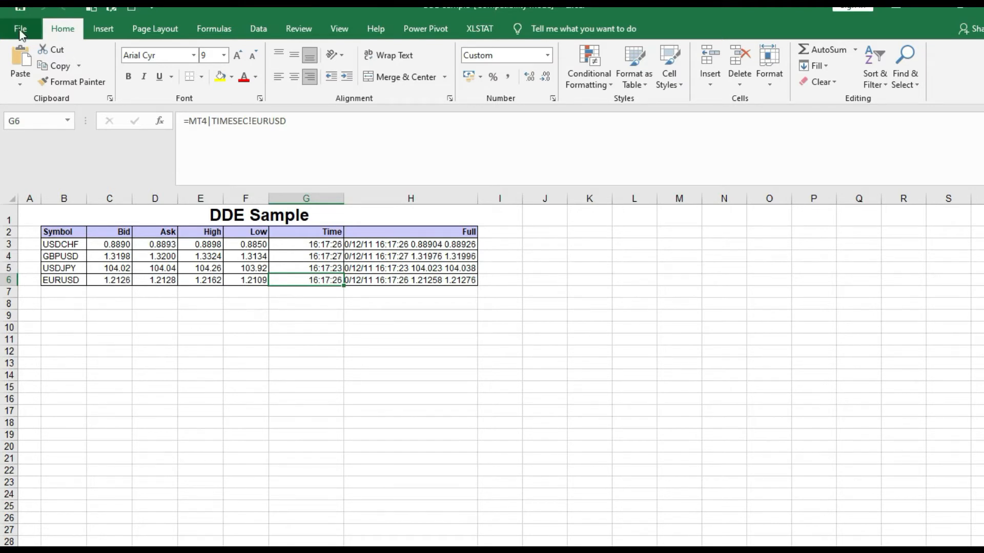
Step: Open Trust Center Settings from Excel's File > Options Trust Center page
left_click(19, 28)
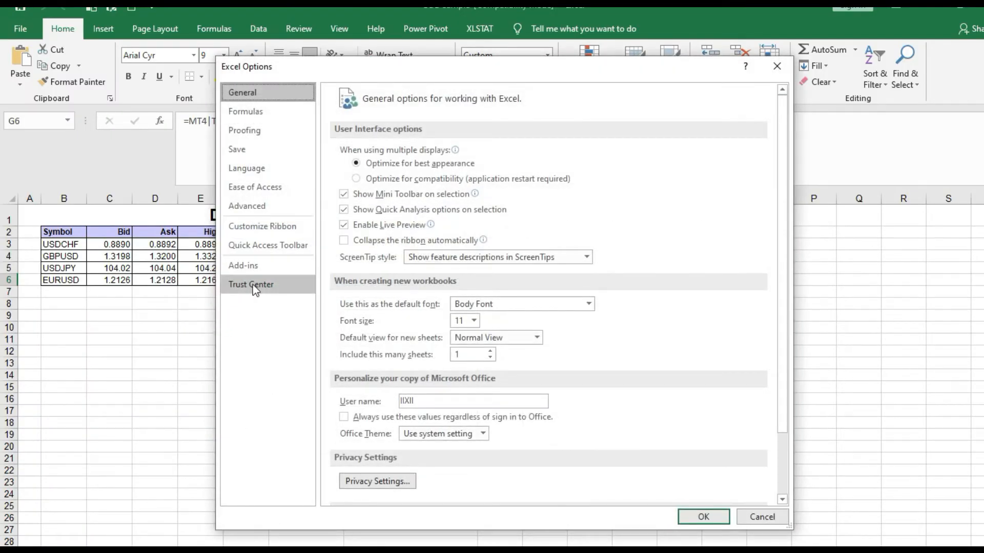
left_click(251, 285)
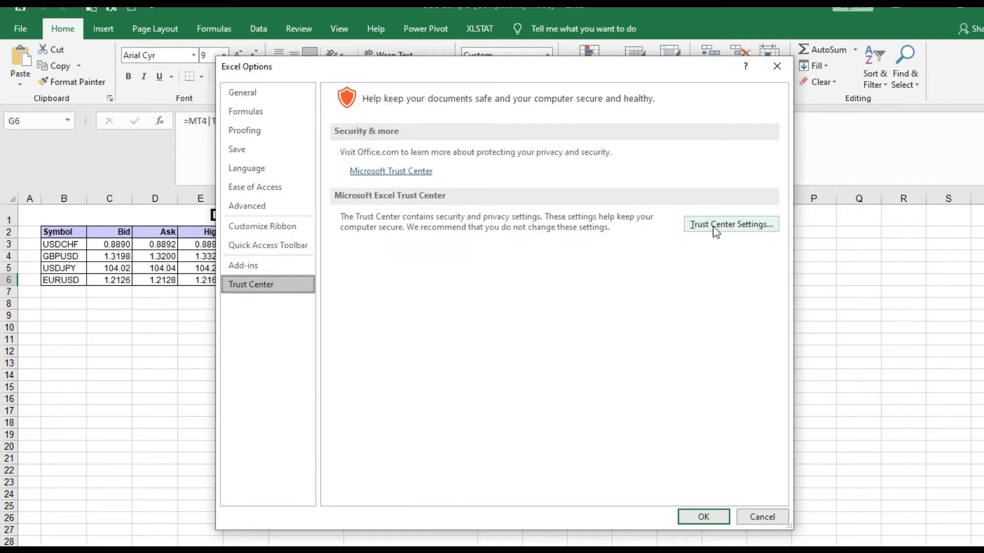
left_click(730, 224)
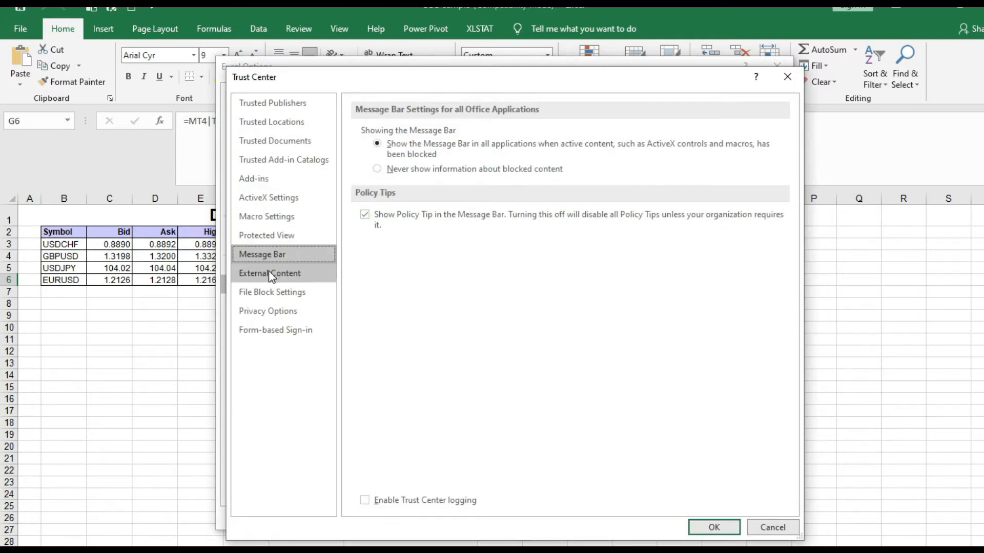
Step: Adjust the external content security settings in the Trust Center and close the dialogs
left_click(270, 274)
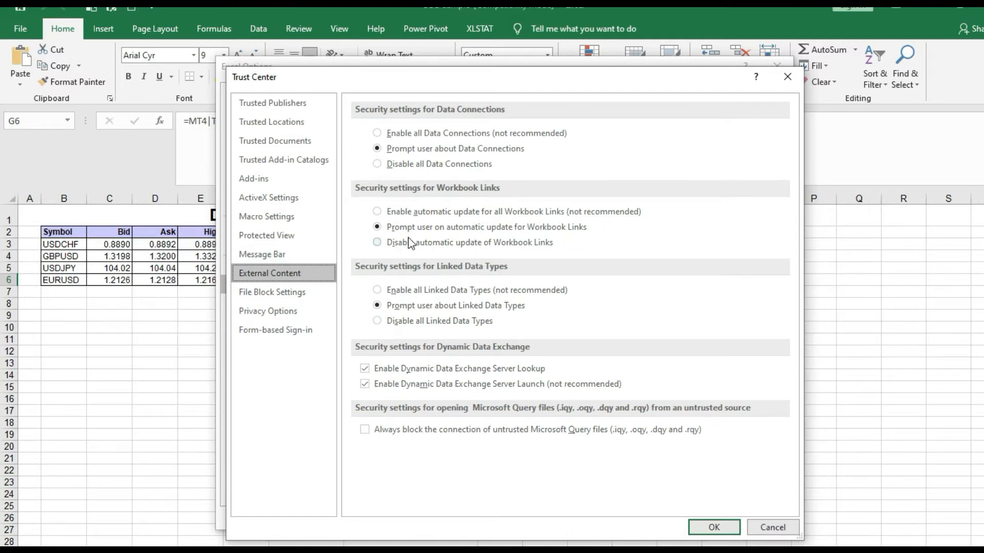
mouse_move(403, 225)
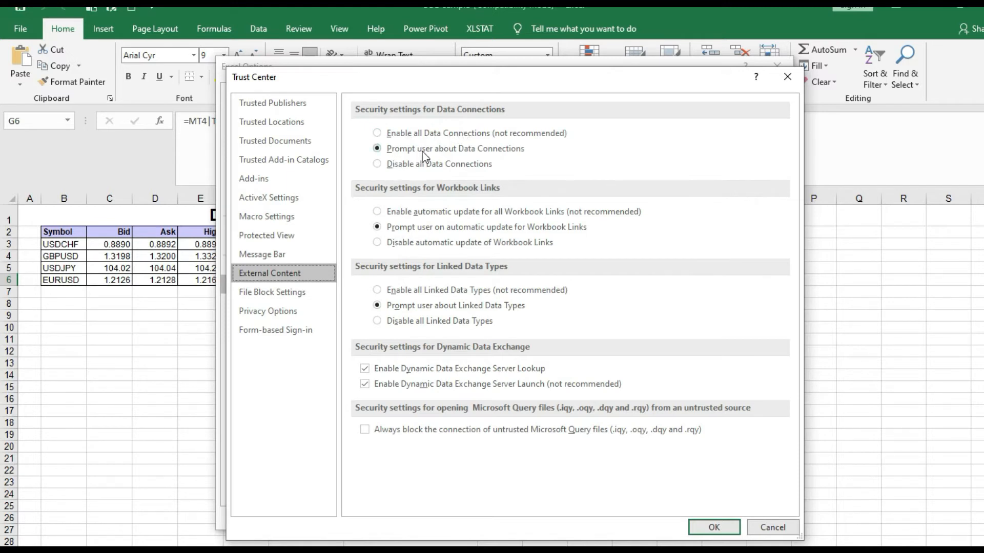
mouse_move(430, 164)
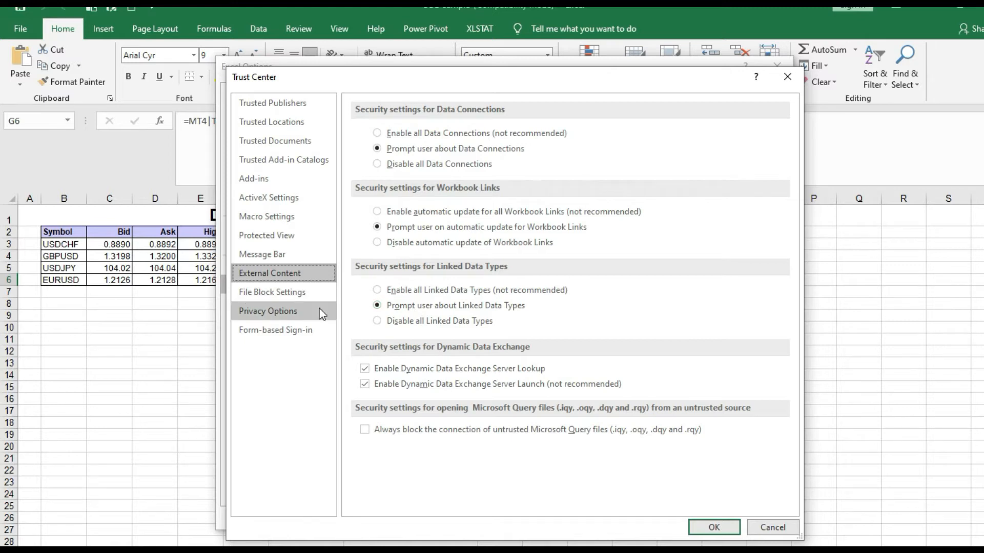
left_click(364, 383)
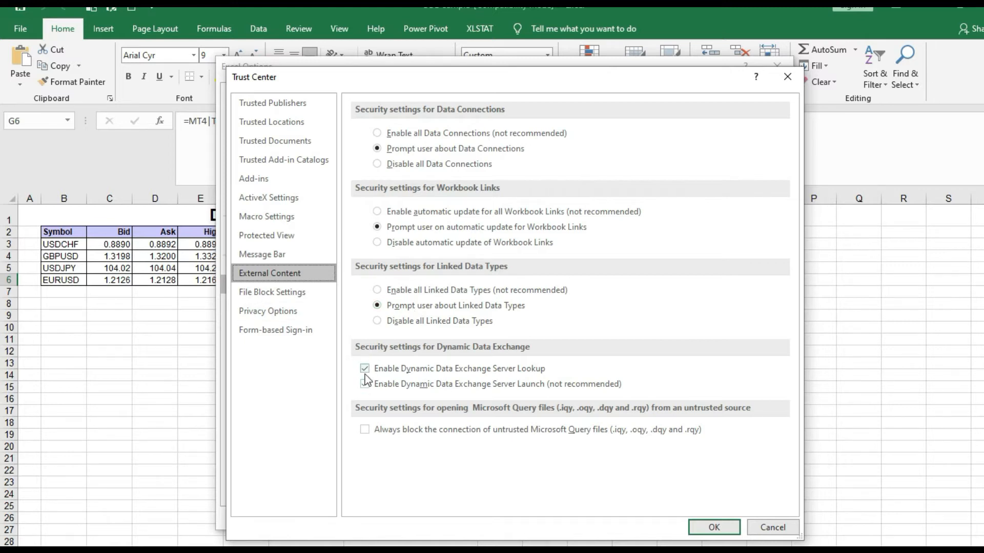
left_click(365, 384)
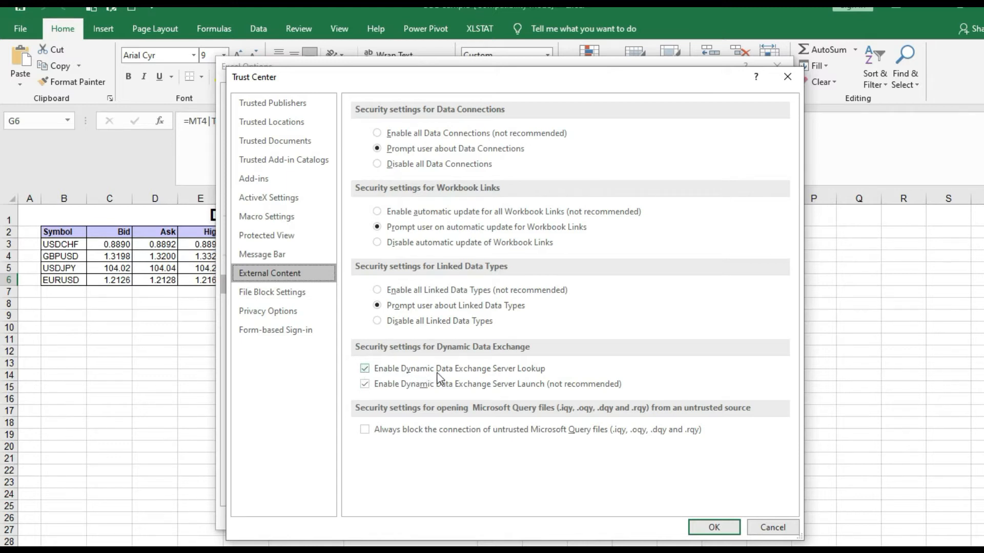
mouse_move(533, 377)
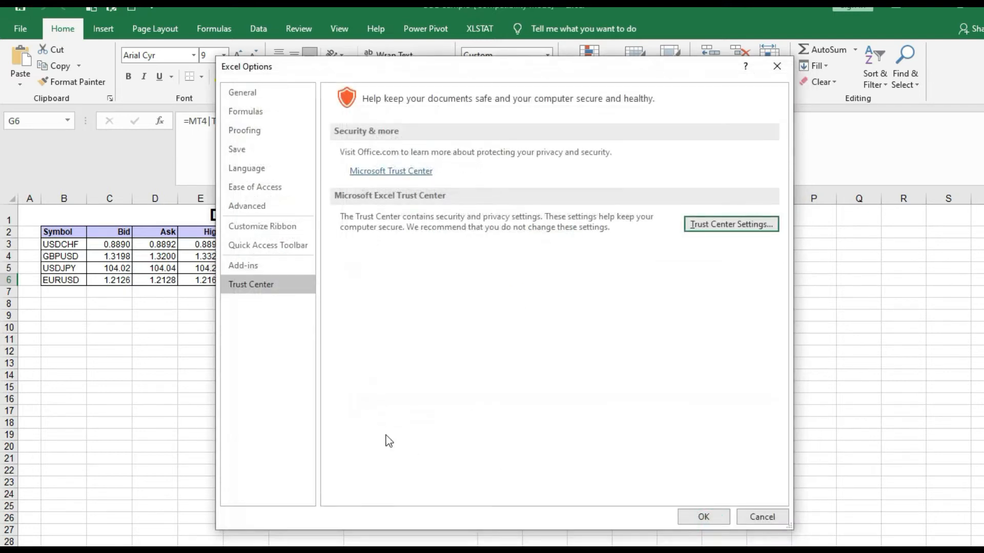
left_click(763, 516)
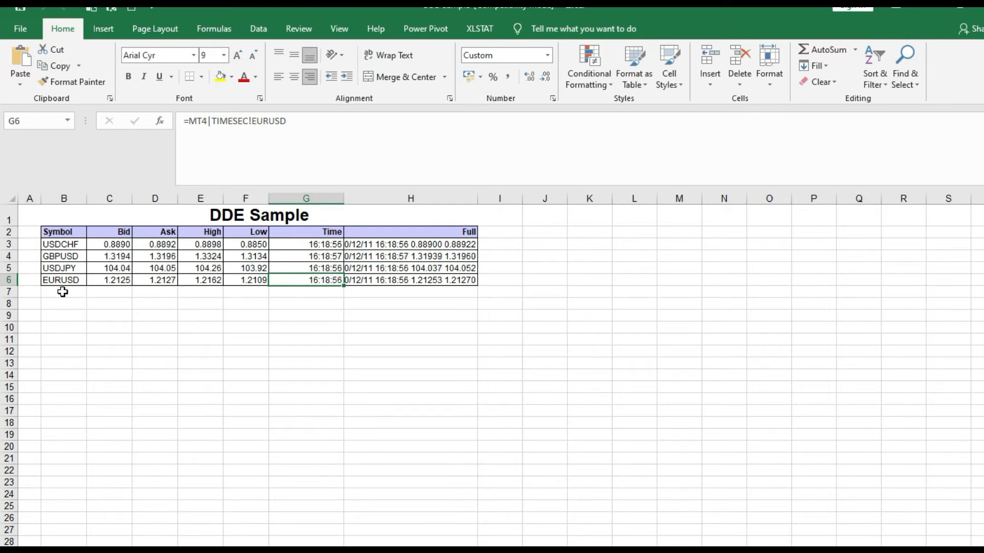
Step: Select the empty cell below EURUSD as quotes refresh to 16:19:01
left_click(63, 291)
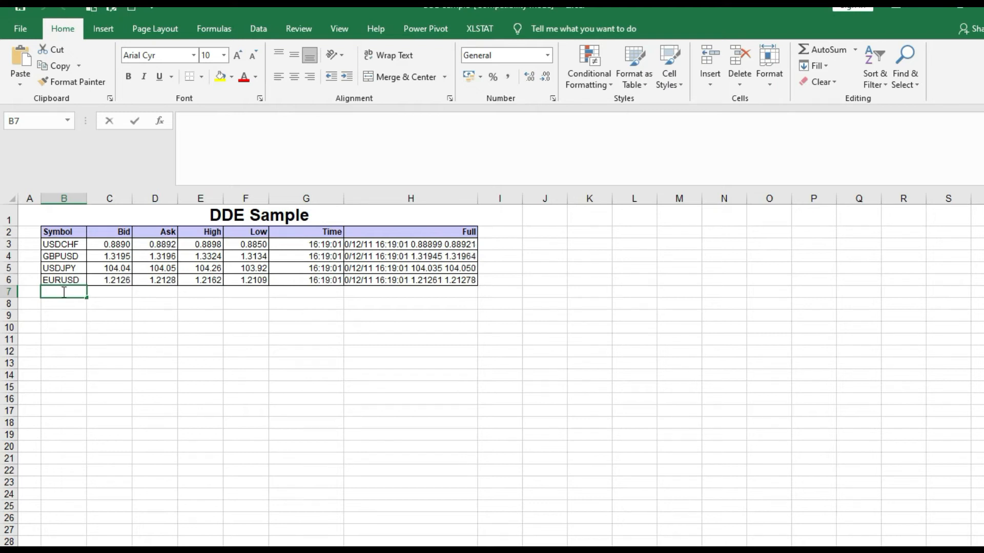
Step: Enter 'oil' as the new symbol in cell B7 under EURUSD
type("eurusd")
type("o")
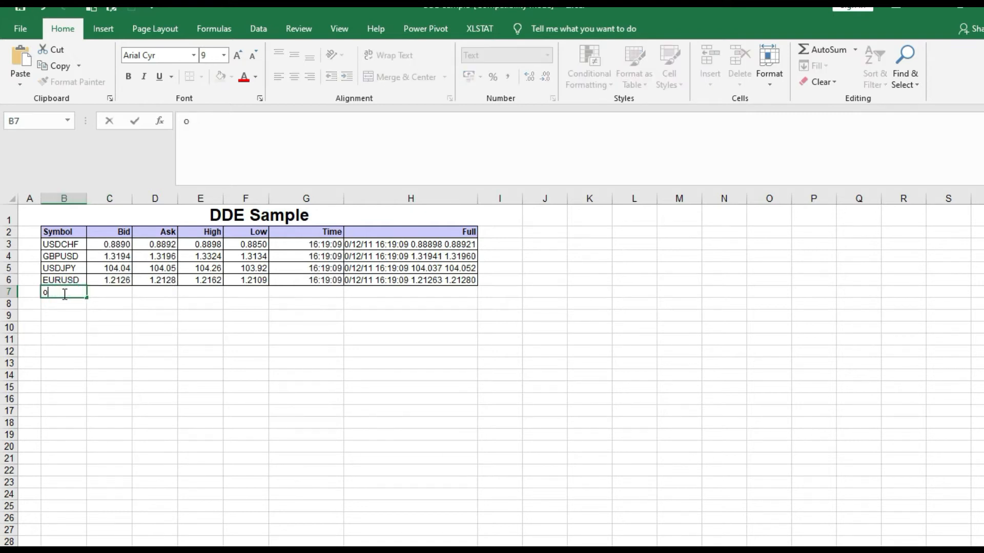
type("il")
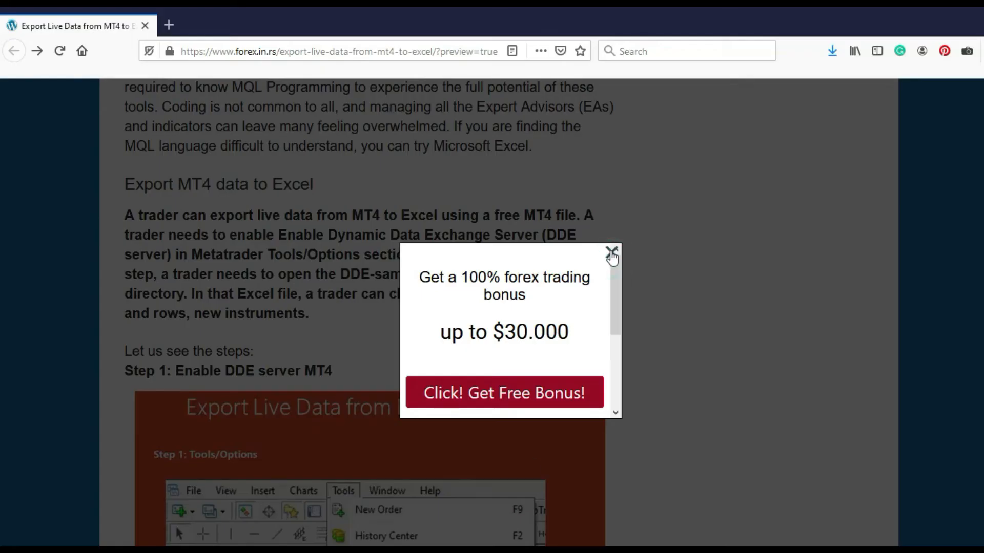
Step: Close the bonus pop-up, scroll to the request list and select the BID formula
left_click(611, 251)
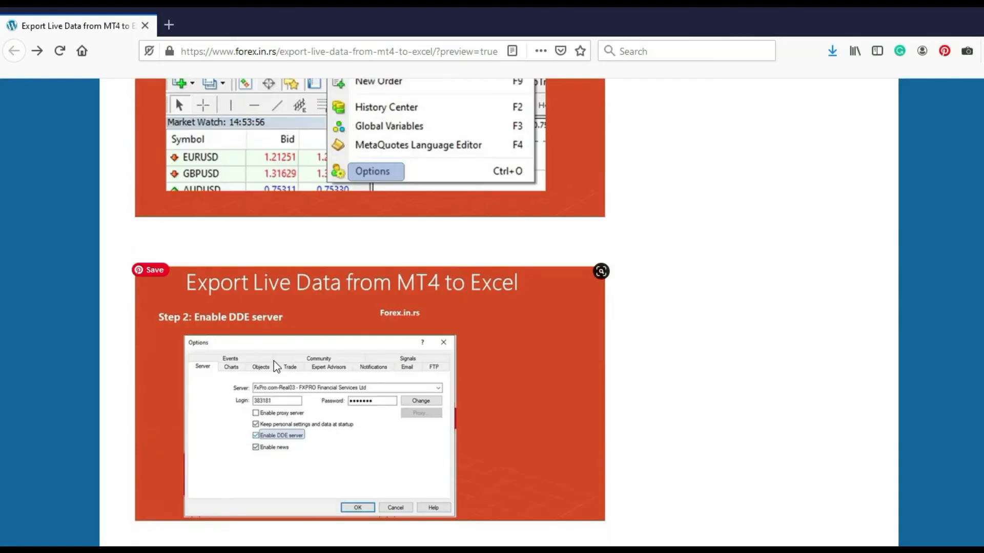
scroll("down", 3)
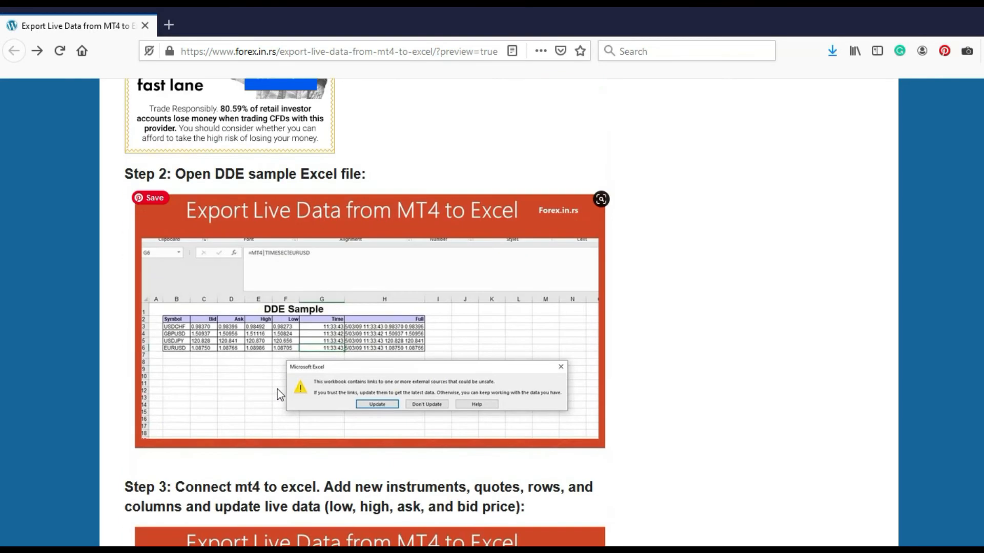
mouse_move(264, 388)
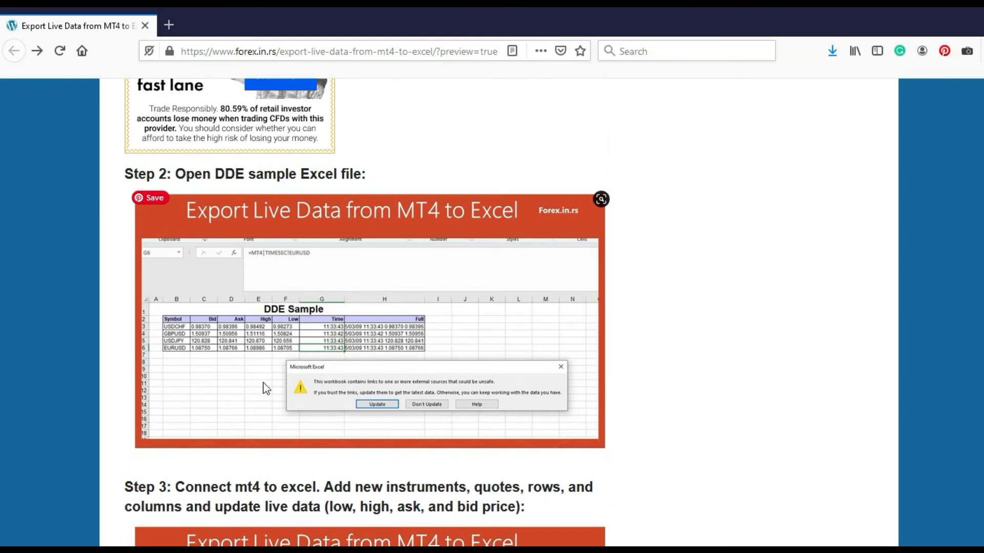
scroll("down", 3)
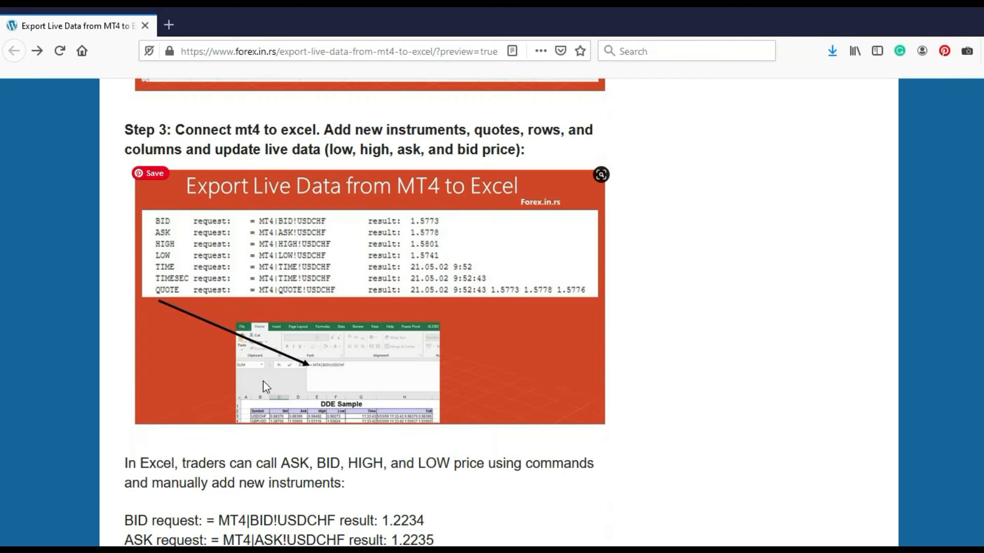
scroll("down", 3)
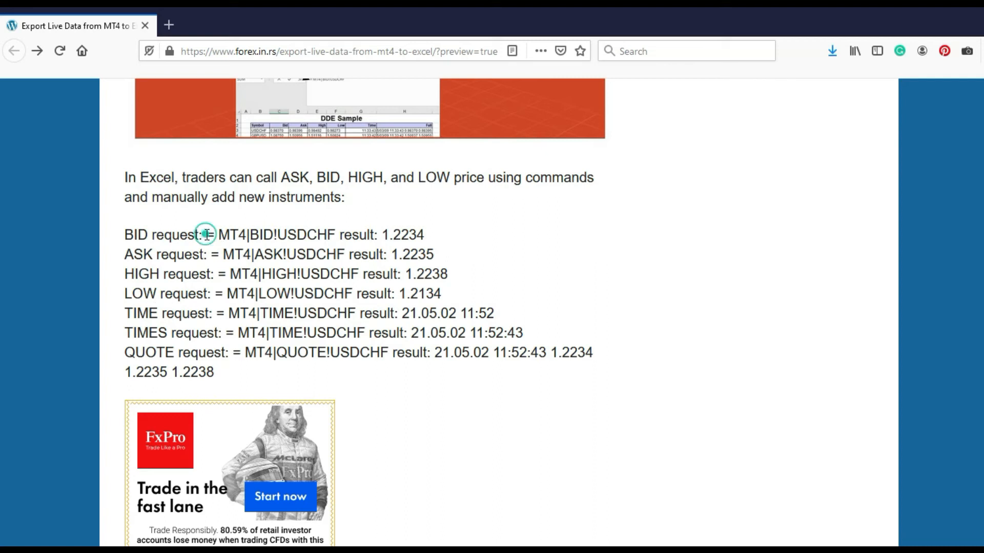
double_click(270, 235)
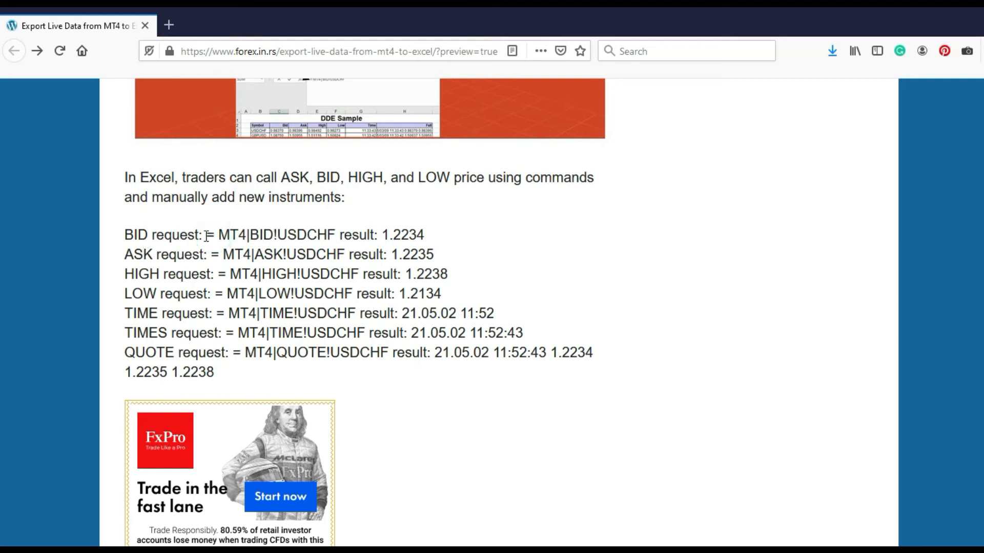
double_click(270, 235)
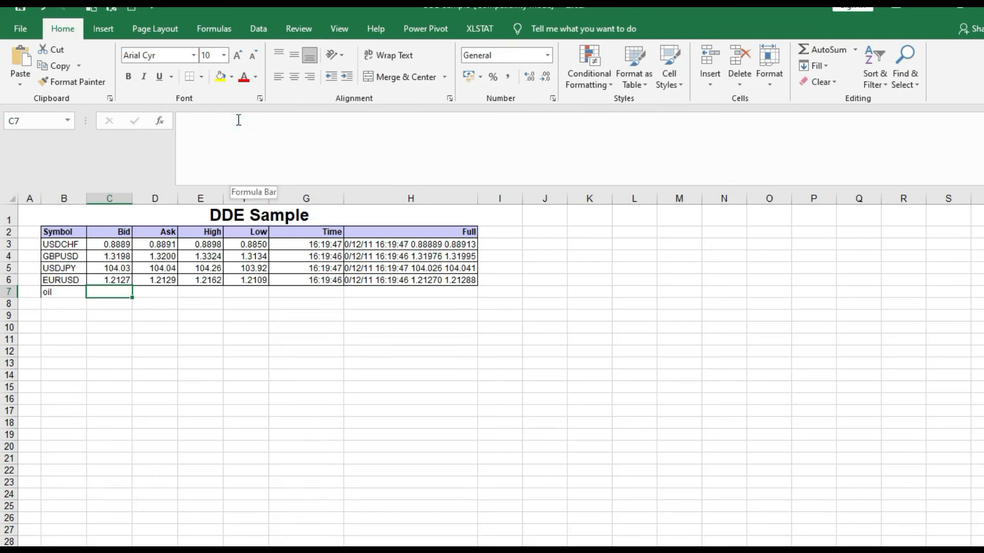
Step: Enter =MT4|BID!USDCHF in C7 and select USDCHF within the formula
type("=MT4|BID!USDCHF")
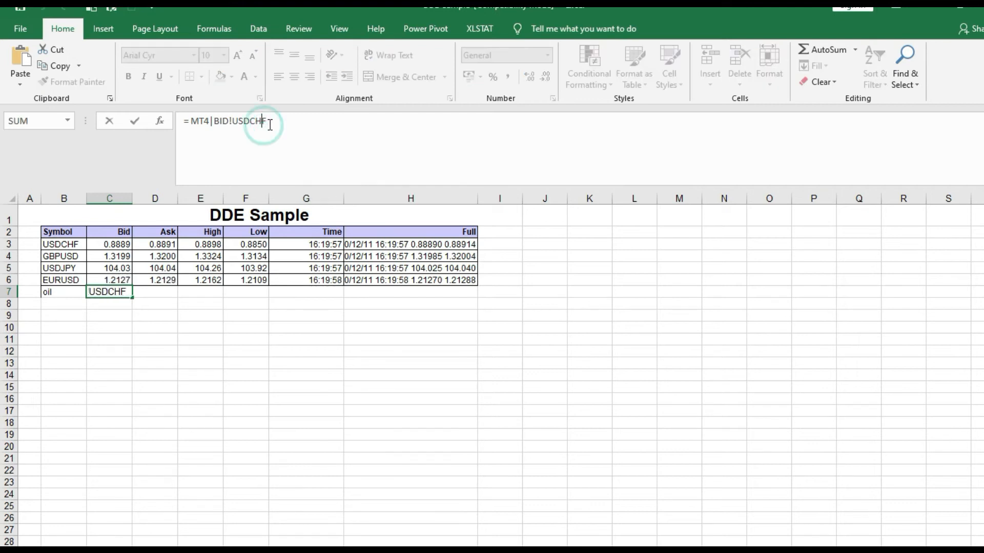
double_click(247, 120)
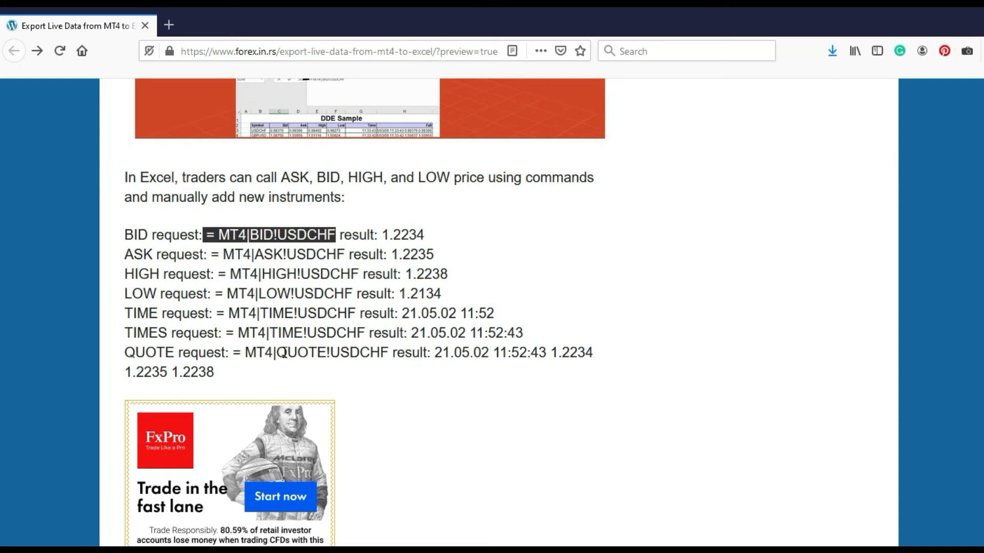
mouse_move(268, 274)
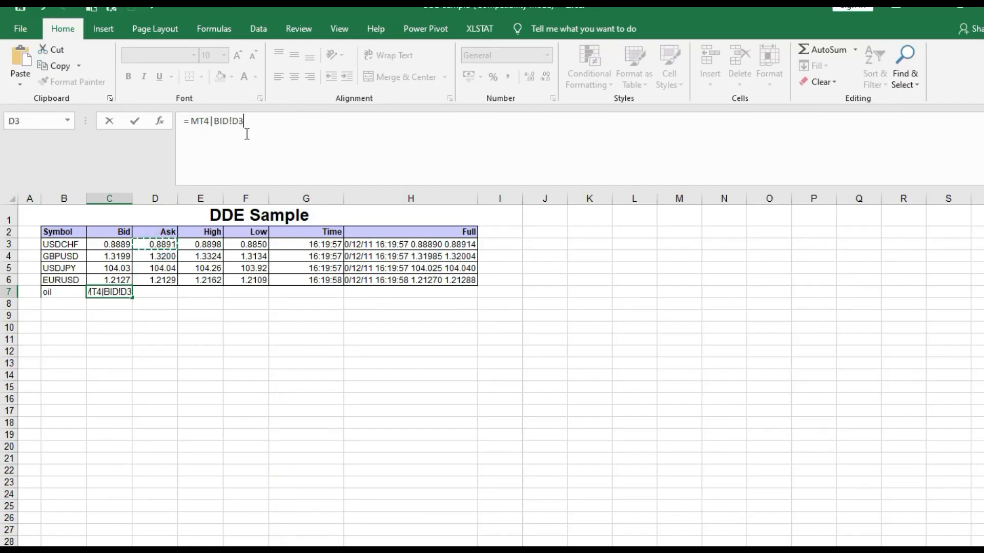
Step: Confirm the edited C7 bid formula referencing D3 instead of USDCHF
key("Down")
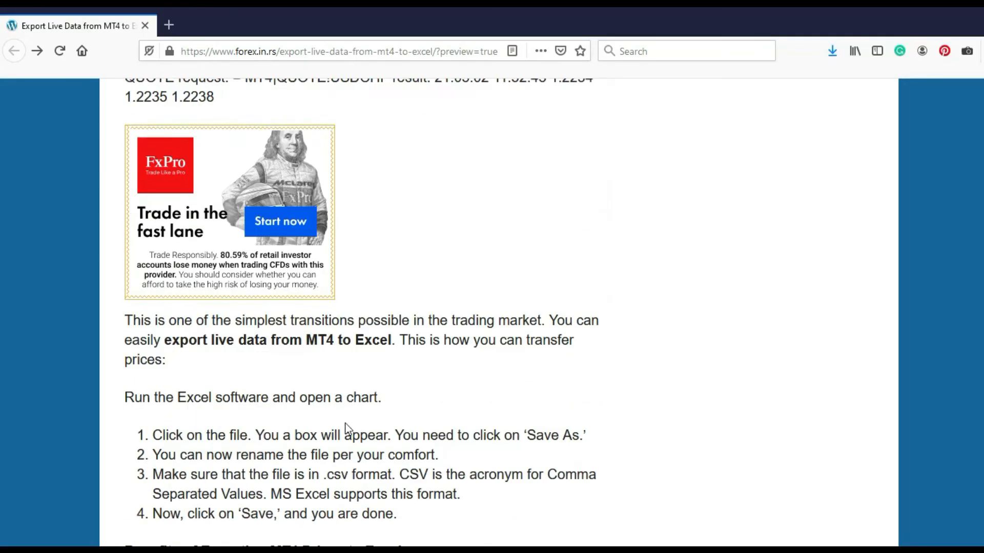
Step: Scroll the Export Live Data from MT4 to Excel article back to its title
scroll("down", 3)
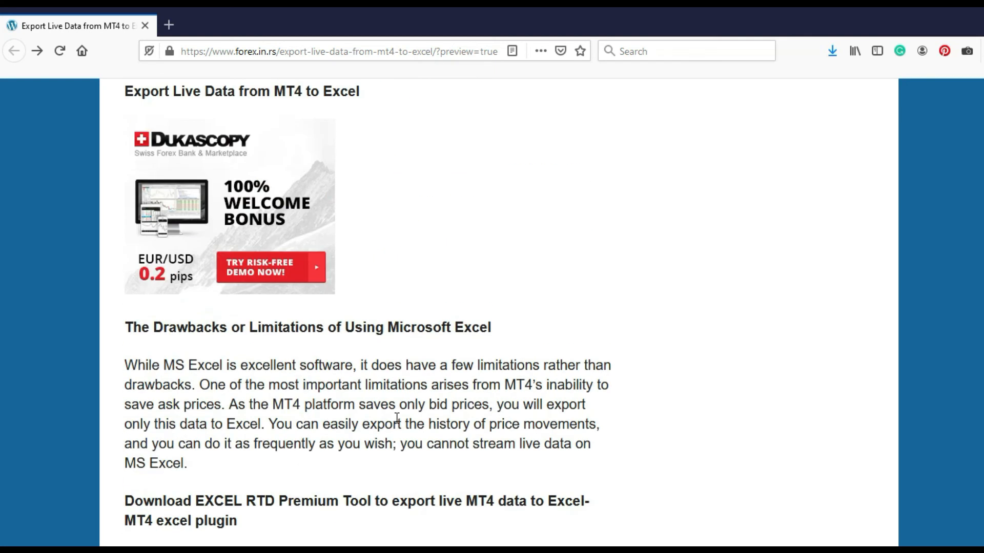
scroll("down", 3)
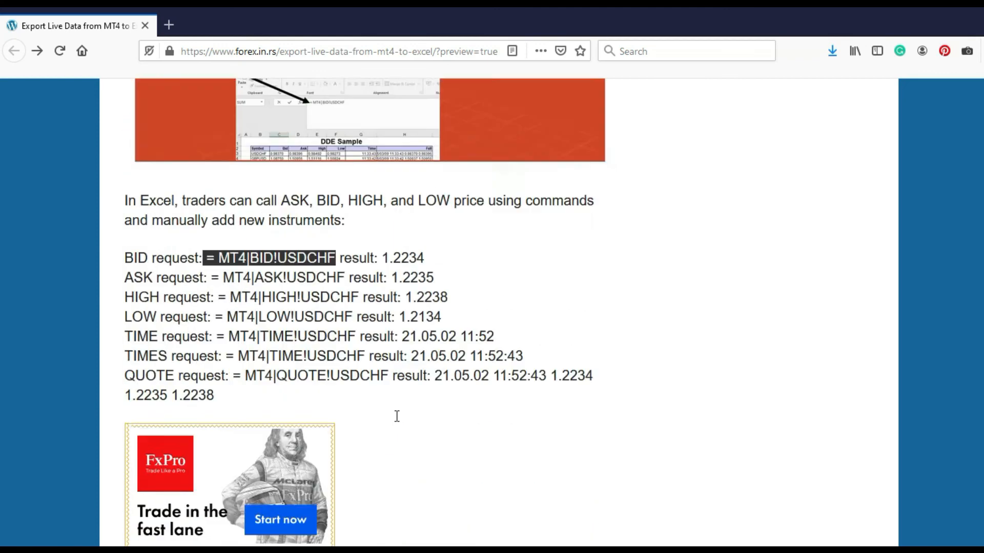
scroll("down", 3)
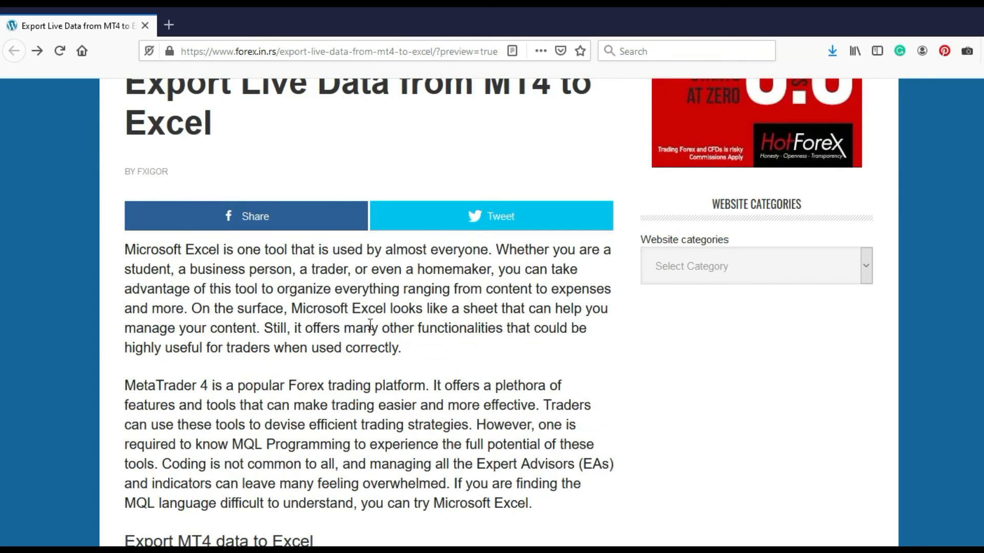
scroll("up", 3)
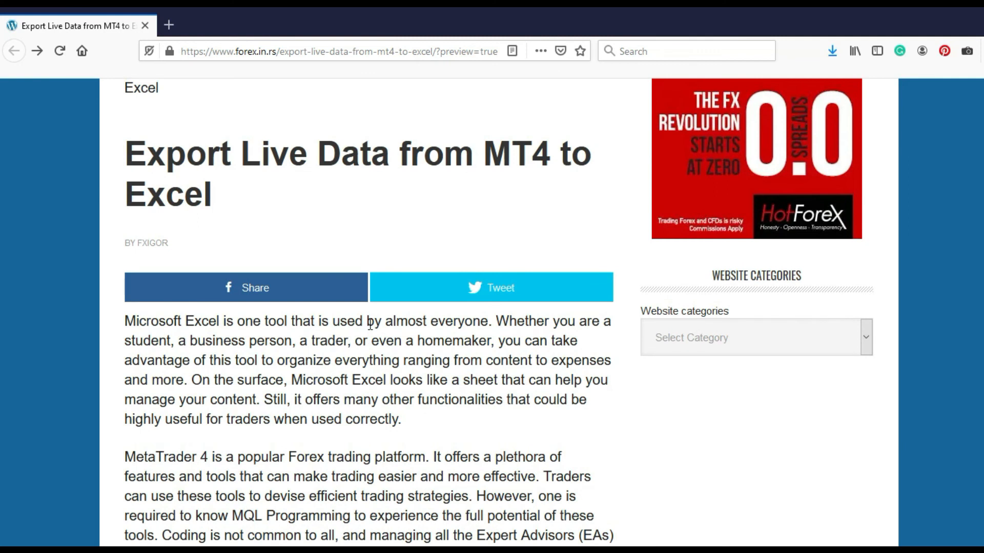